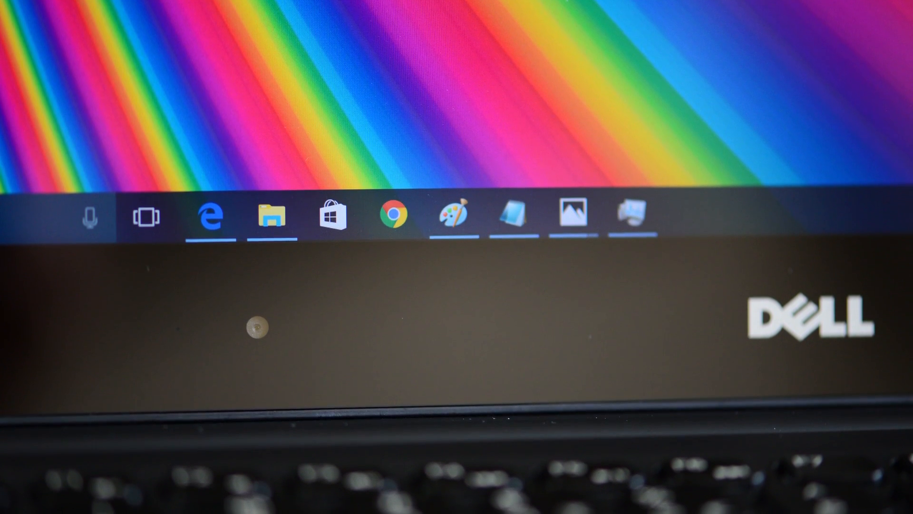
click(211, 216)
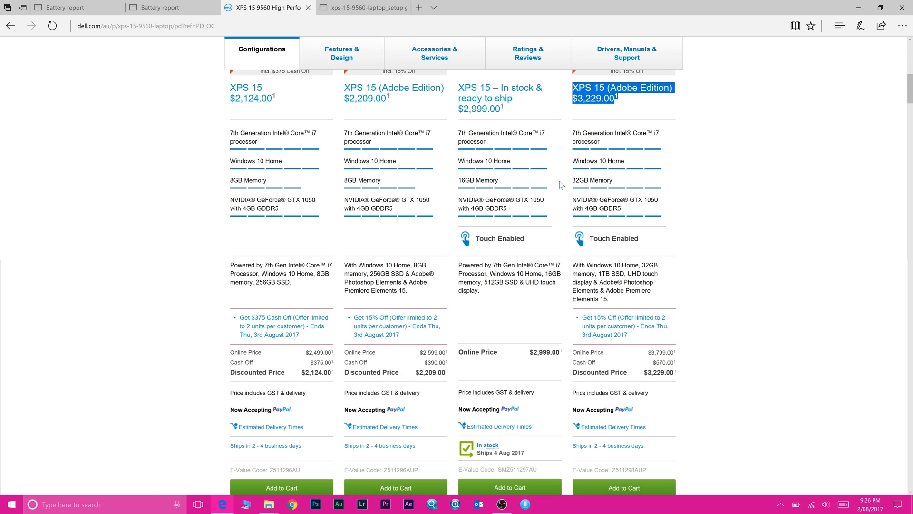
mouse_move(567, 185)
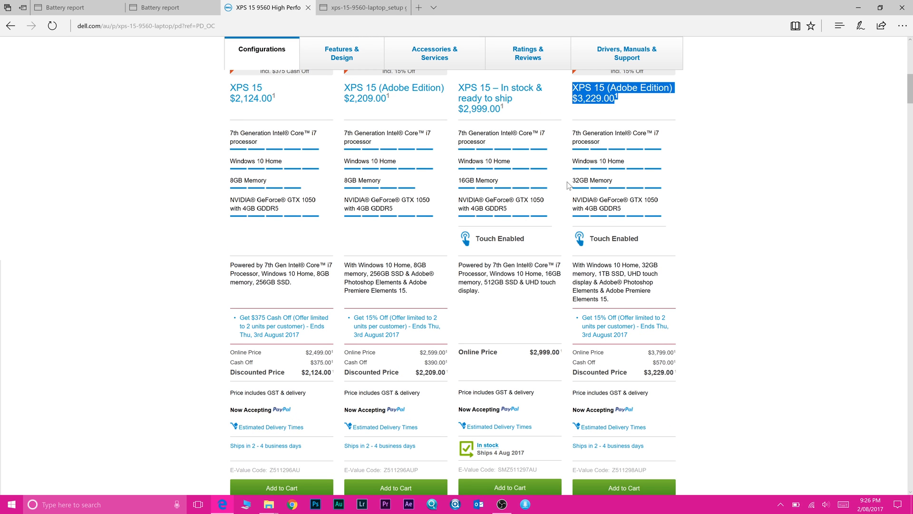